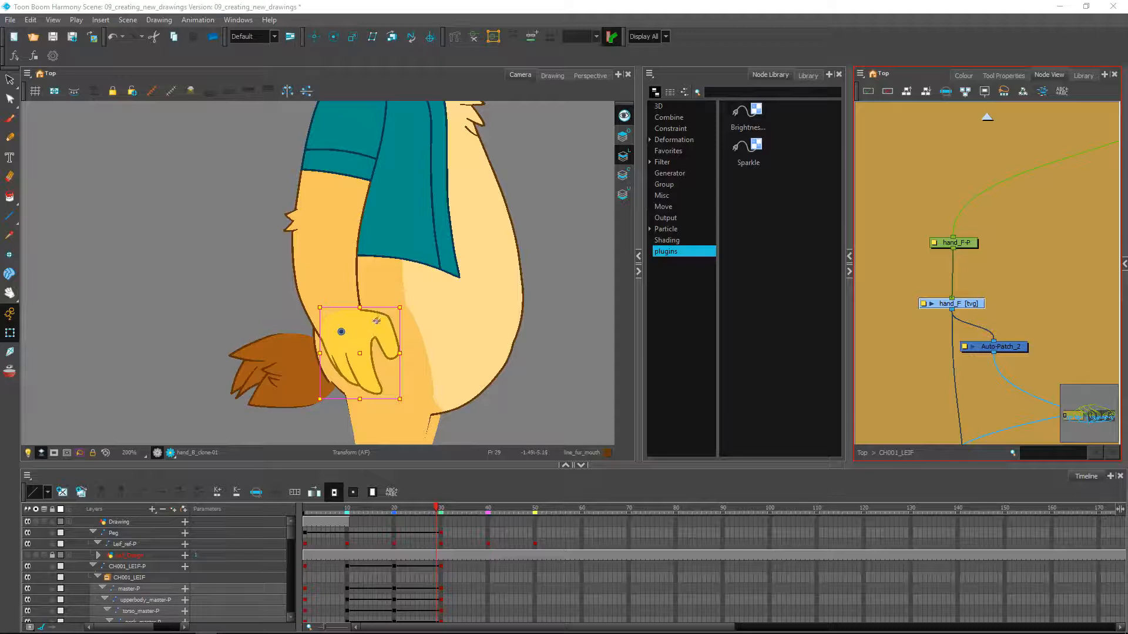
mouse_move(524, 245)
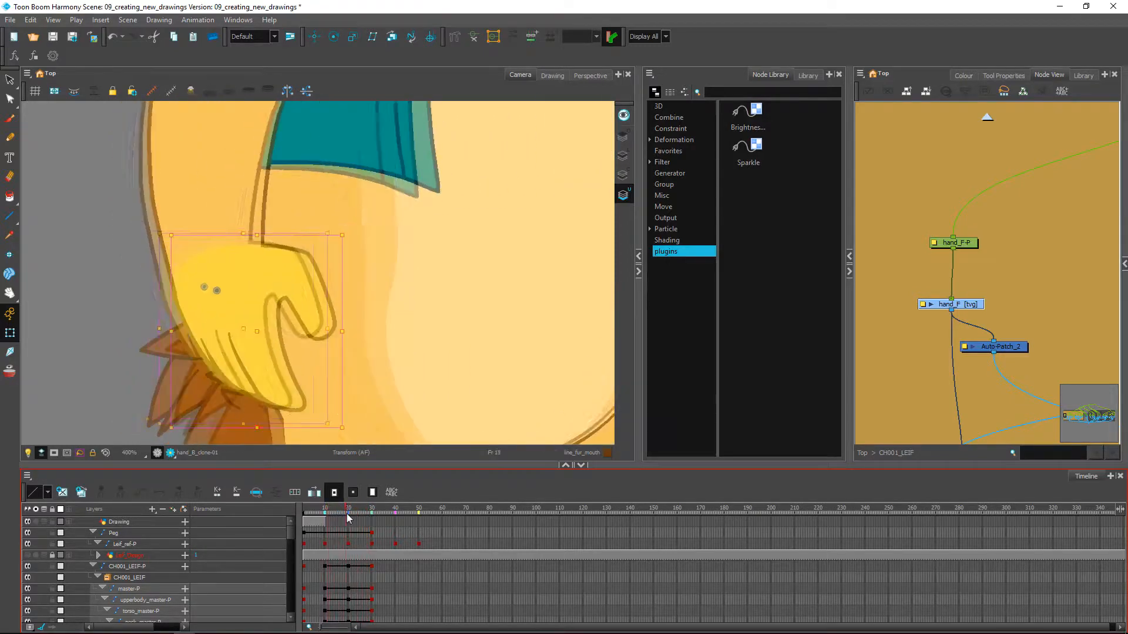
- Select the hand_F drawing at frame 20 in the Timeline
left_click(351, 507)
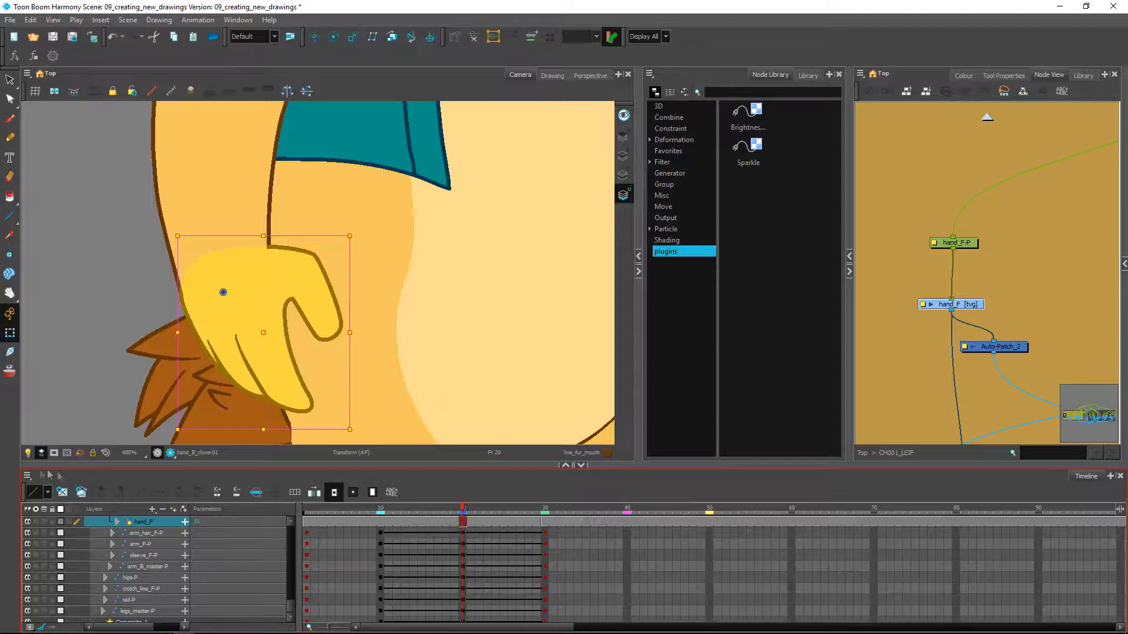
mouse_move(61, 492)
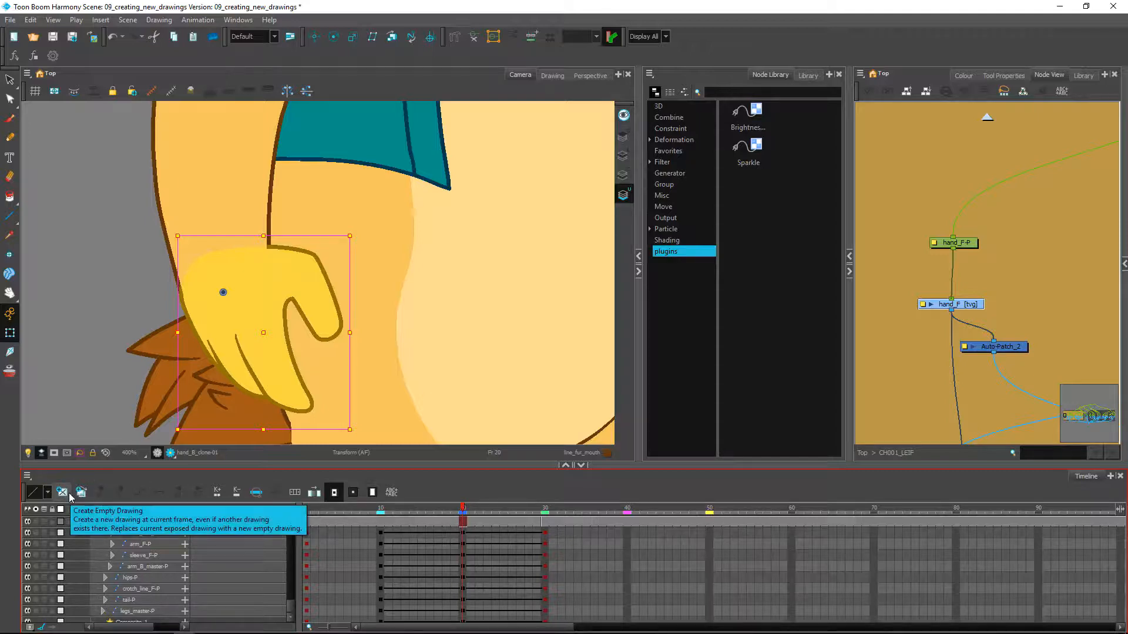
- Create an empty drawing on hand_F at frame 20
left_click(63, 493)
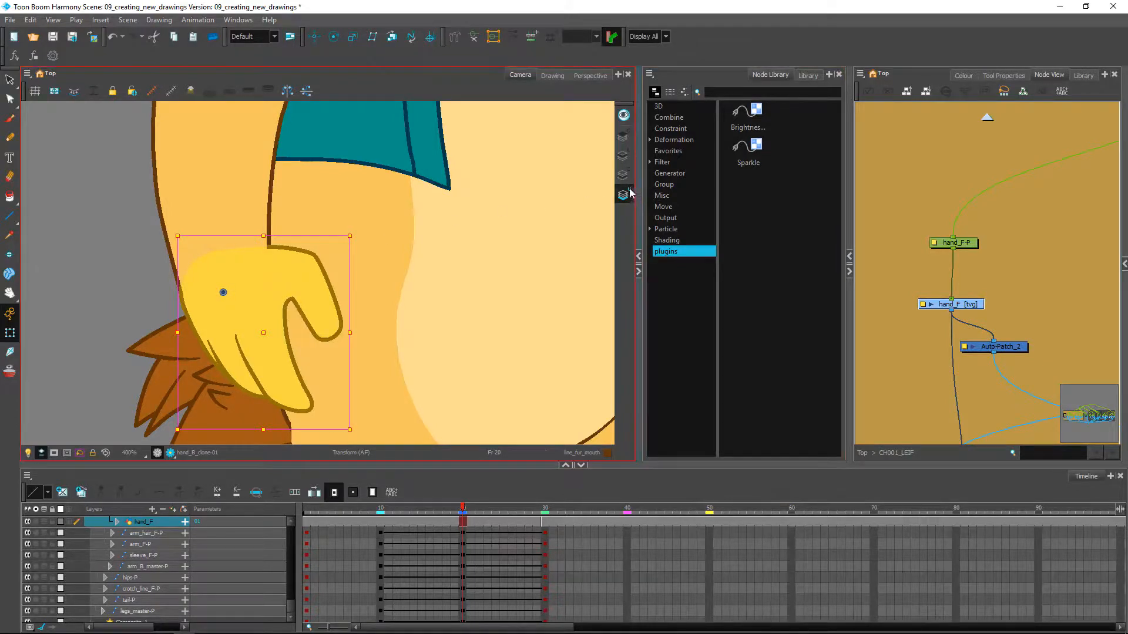
mouse_move(623, 212)
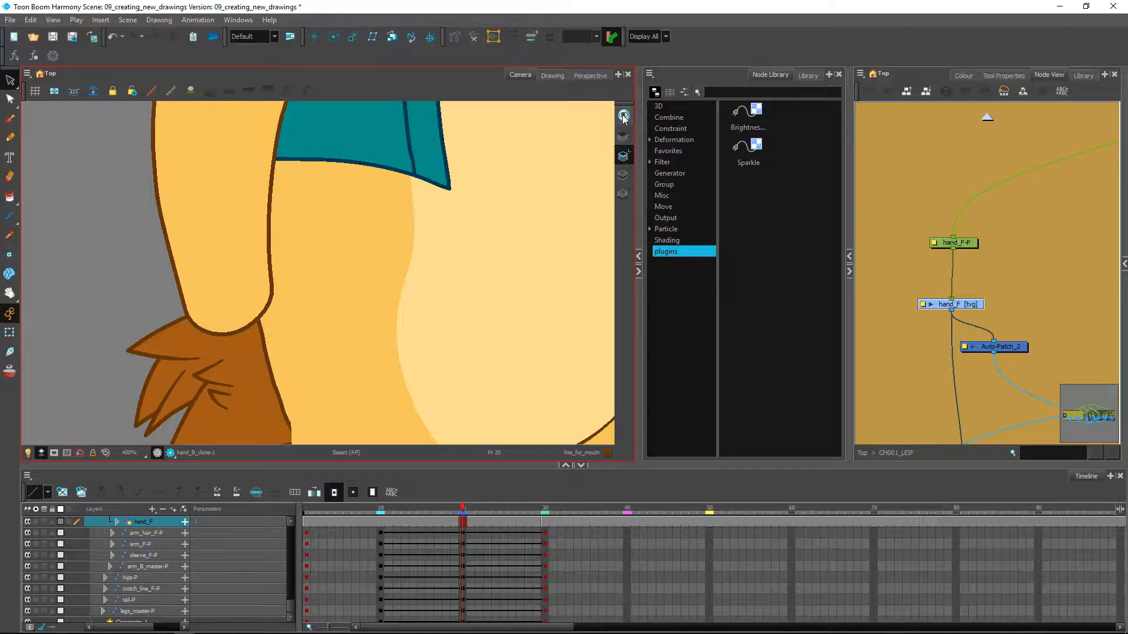
mouse_move(622, 116)
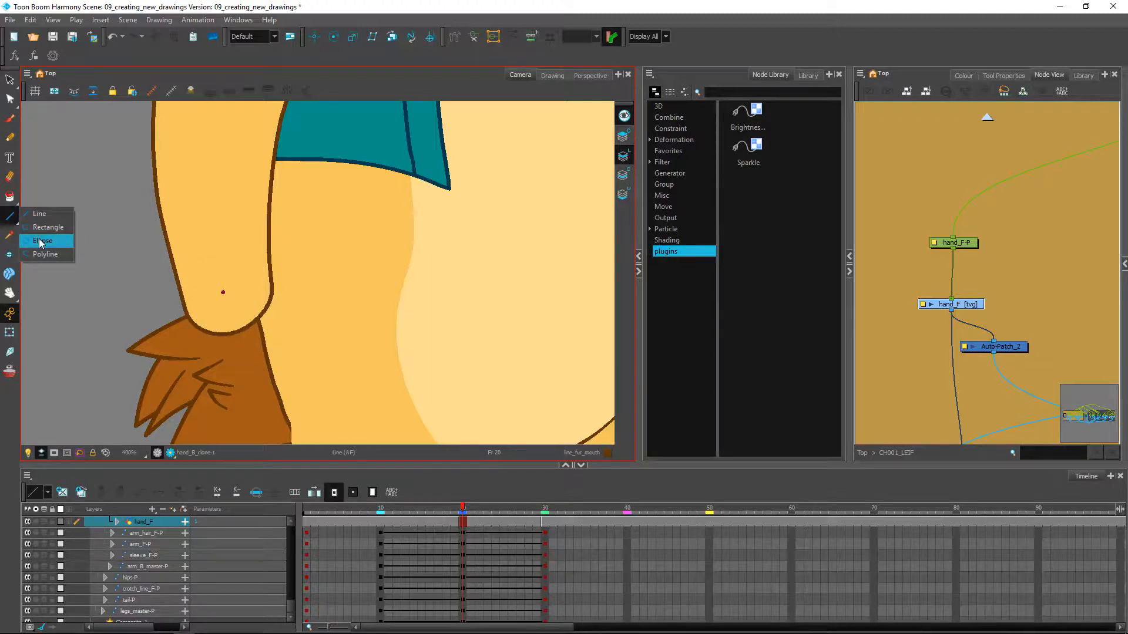
- Switch the shape tool to Ellipse
left_click(42, 241)
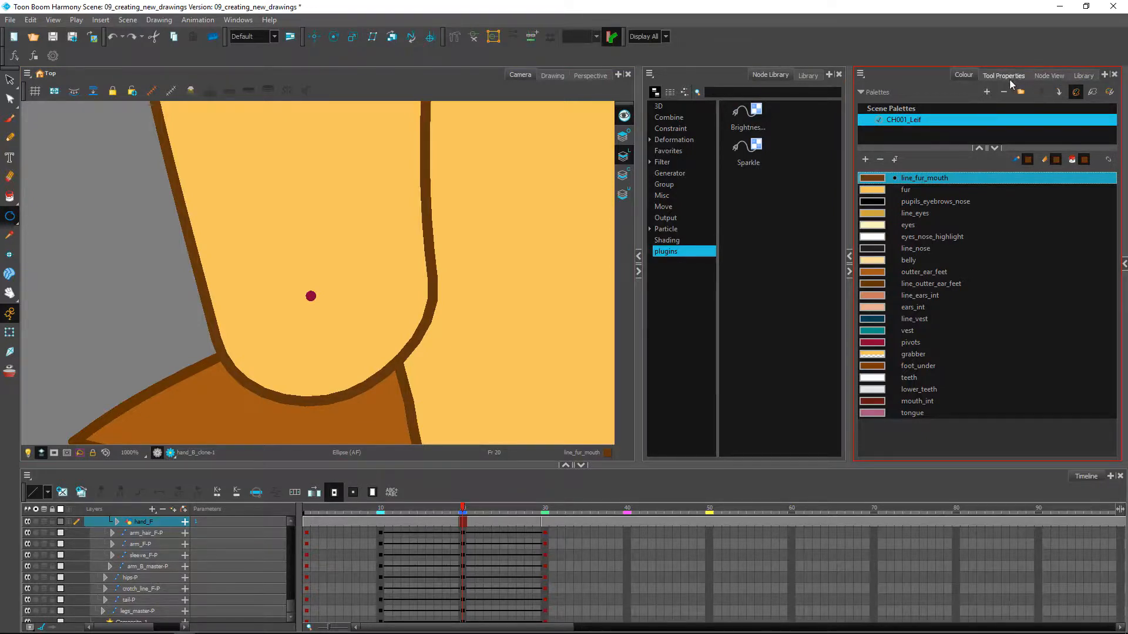
- Draw a circle centred on the hand's pivot dot with the Ellipse tool
left_click(1003, 74)
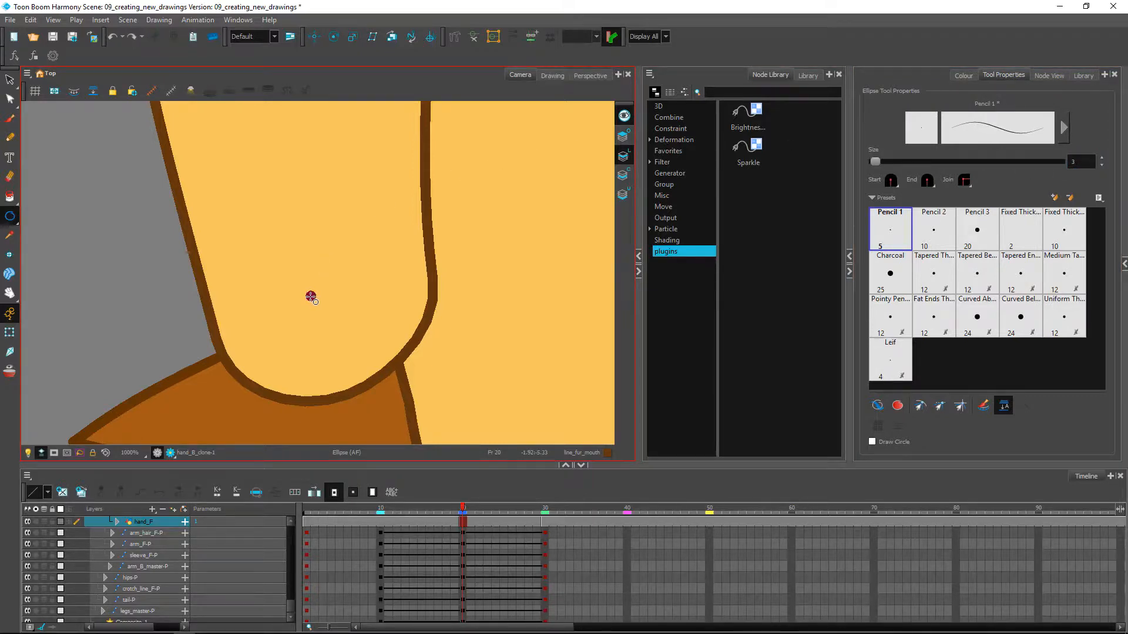
left_click_drag(310, 296, 413, 248)
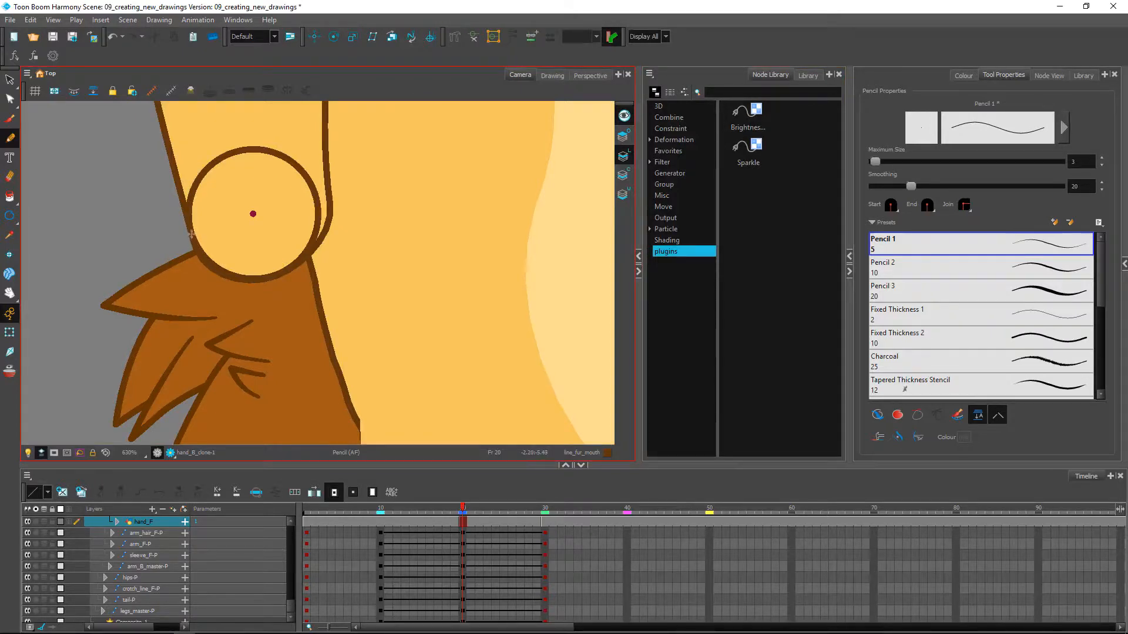
- Pencil finger strokes and a thumb around the circle to form the hand
left_click_drag(190, 238, 223, 325)
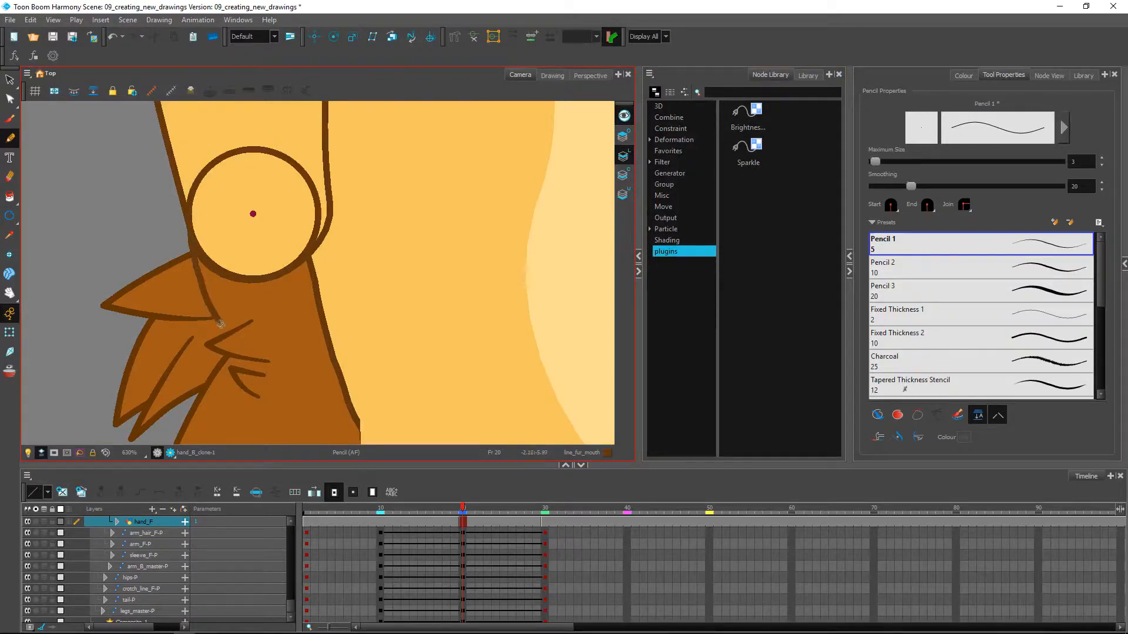
left_click_drag(223, 324, 302, 349)
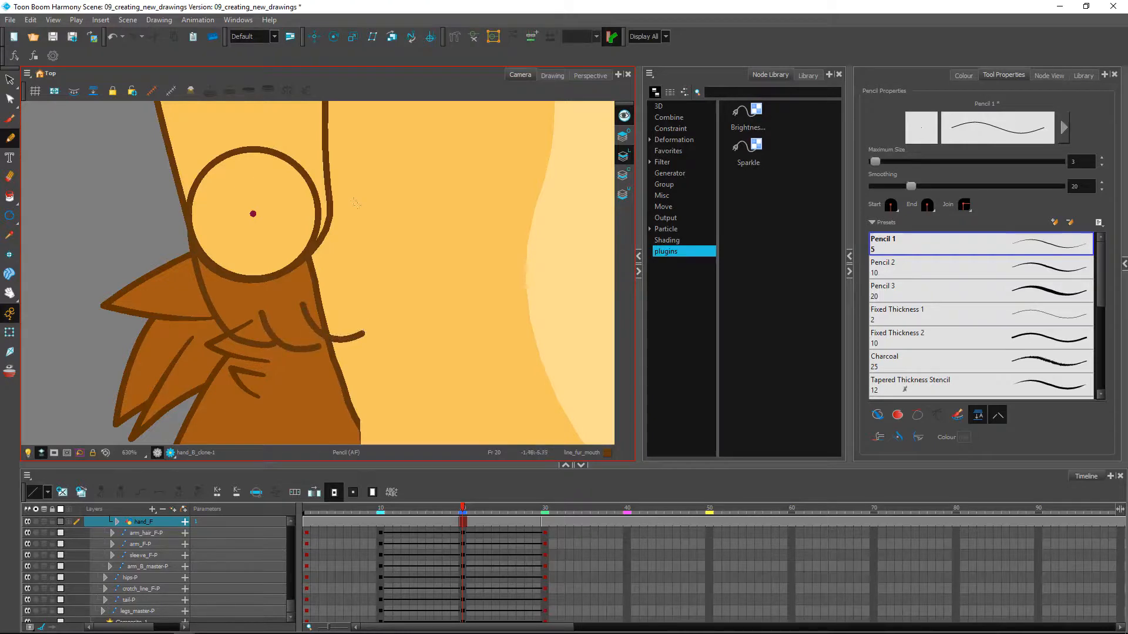
mouse_move(275, 149)
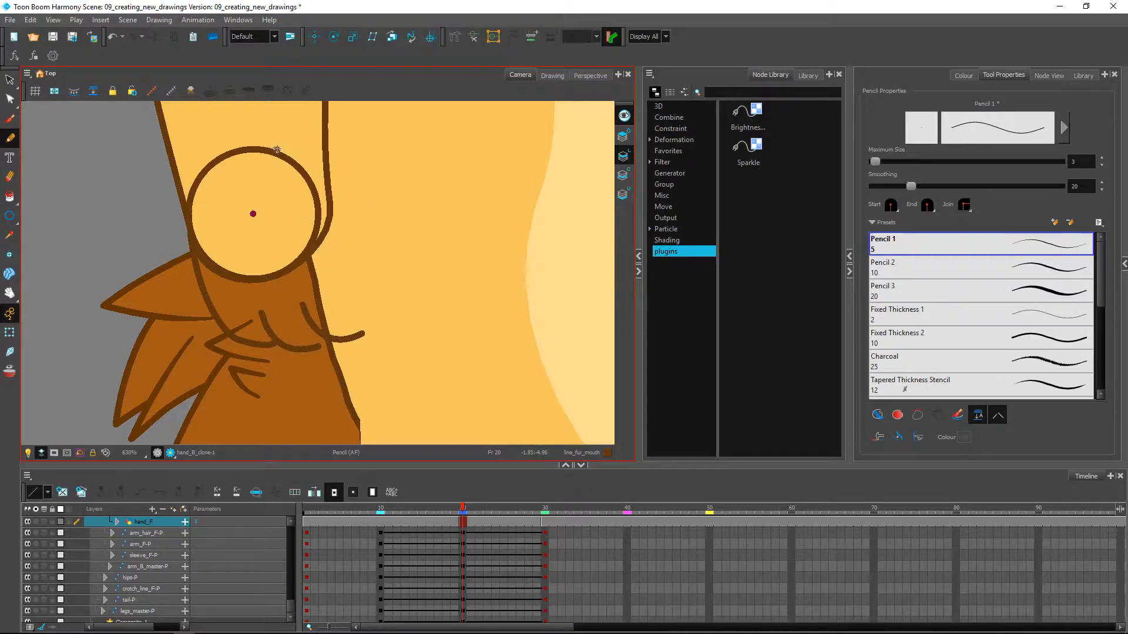
left_click_drag(273, 149, 405, 195)
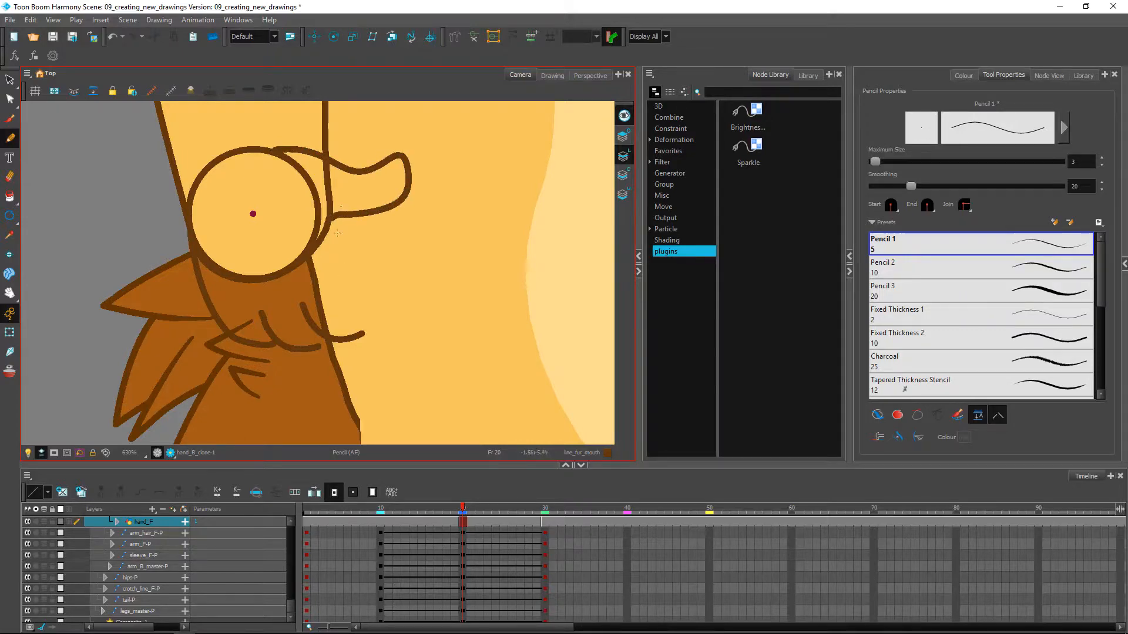
left_click_drag(353, 216, 350, 250)
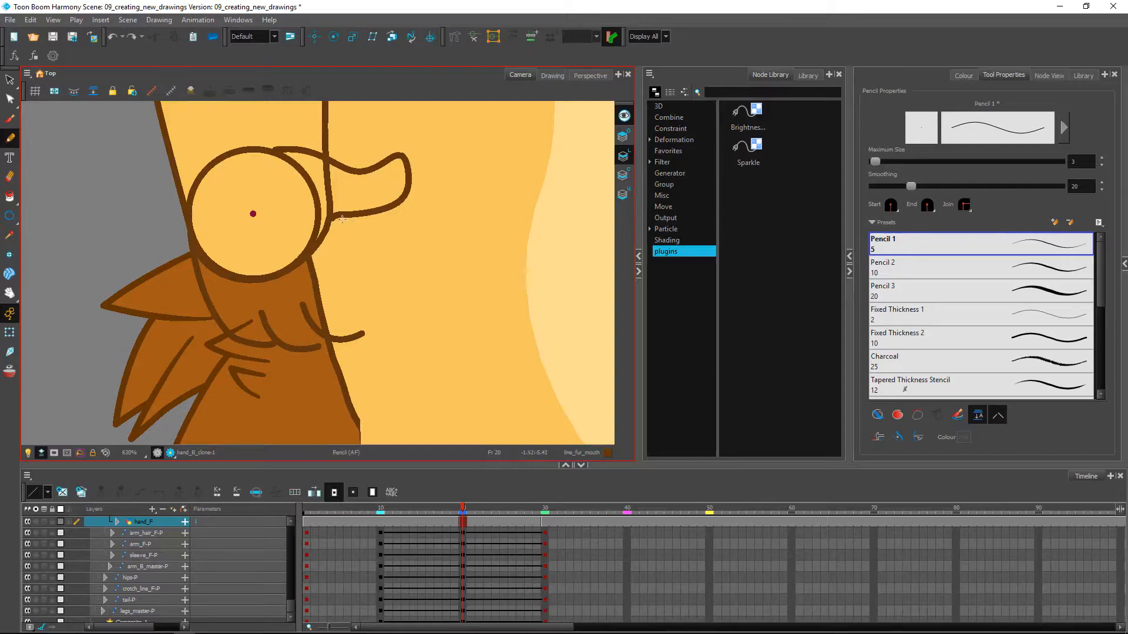
left_click_drag(343, 216, 363, 335)
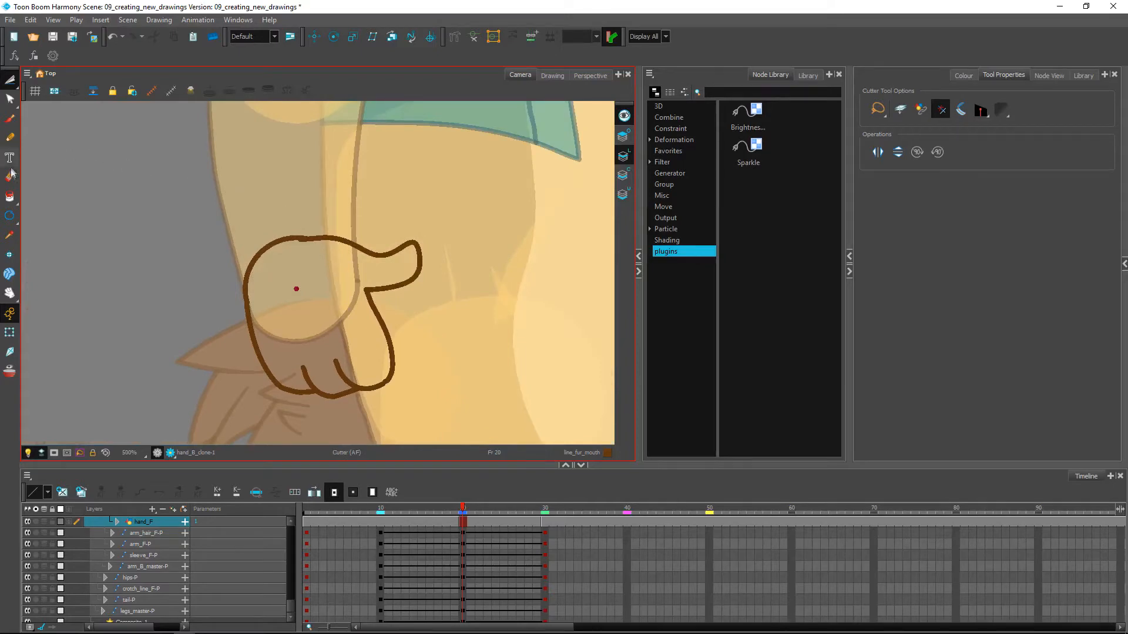
- Cut away the overlapping line between the fingers with the Cutter
left_click(10, 196)
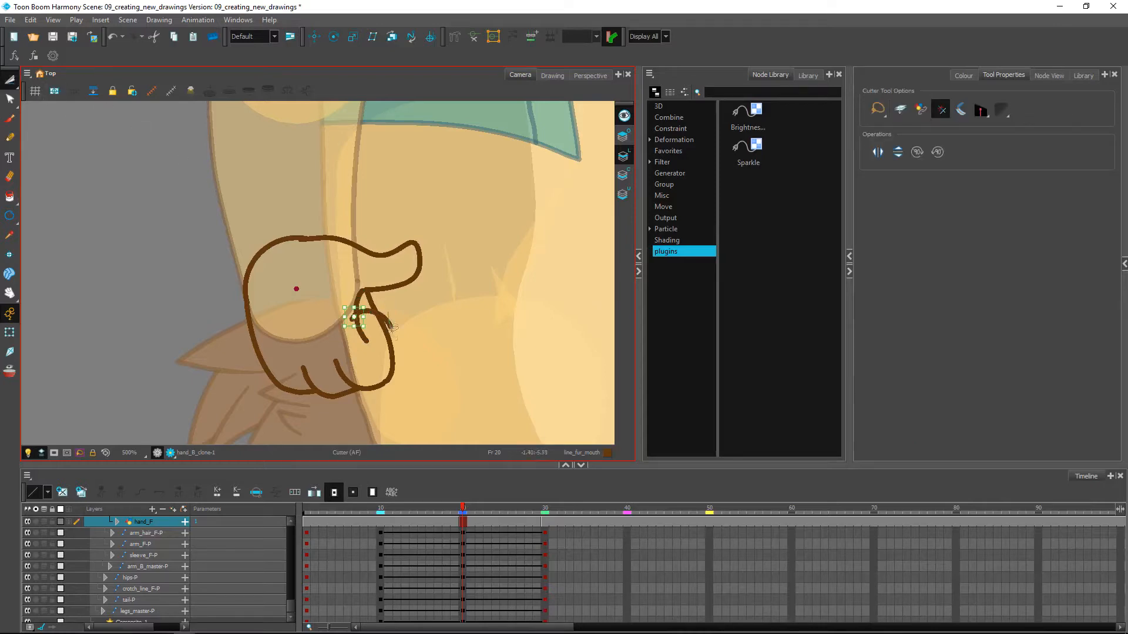
left_click_drag(353, 321, 384, 320)
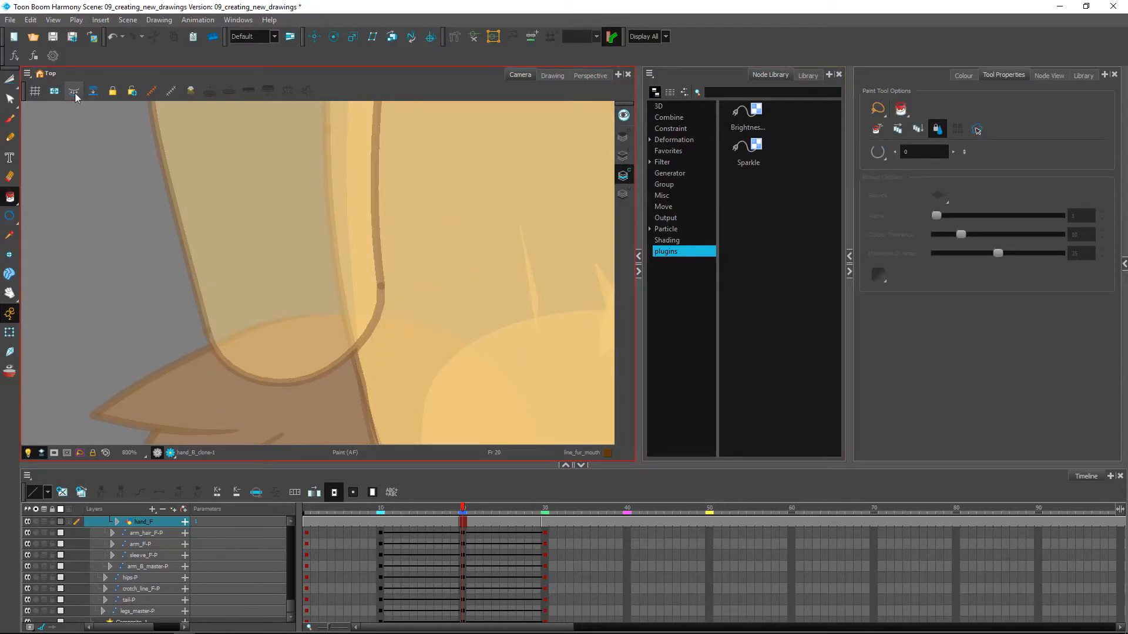
mouse_move(73, 90)
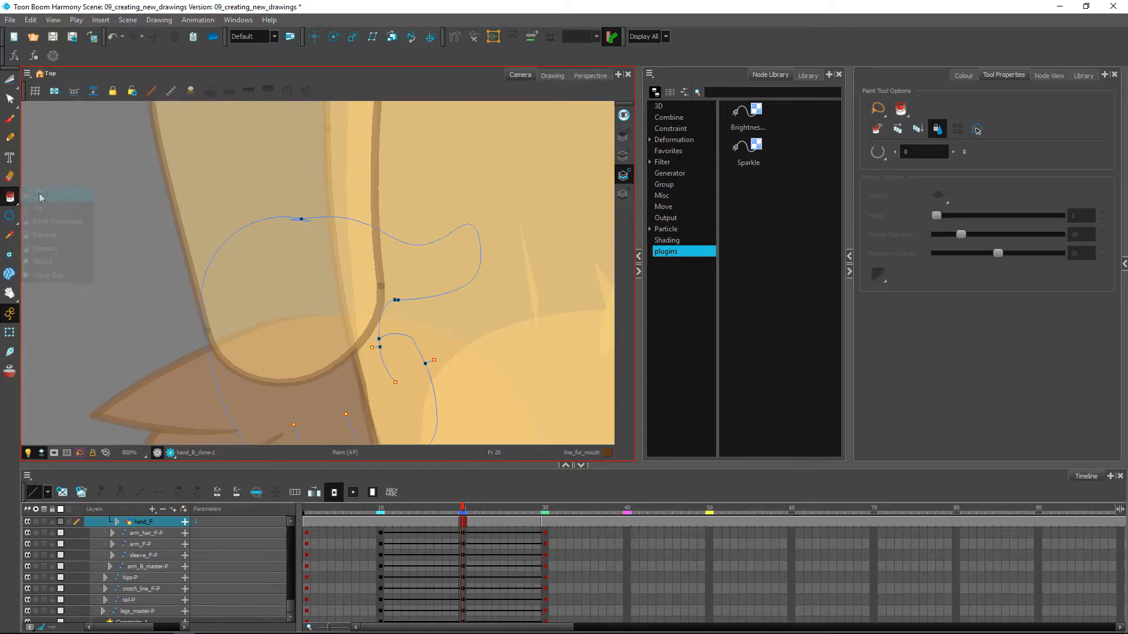
- Set the Paint tool fill mode and pick the fur colour swatch
left_click(962, 75)
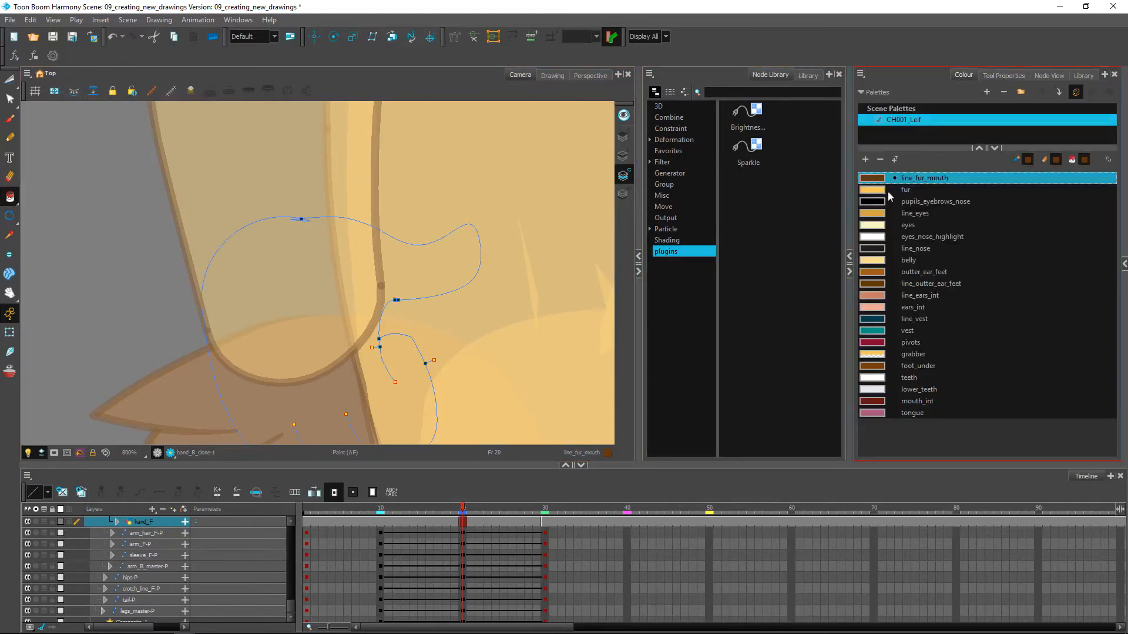
left_click(906, 189)
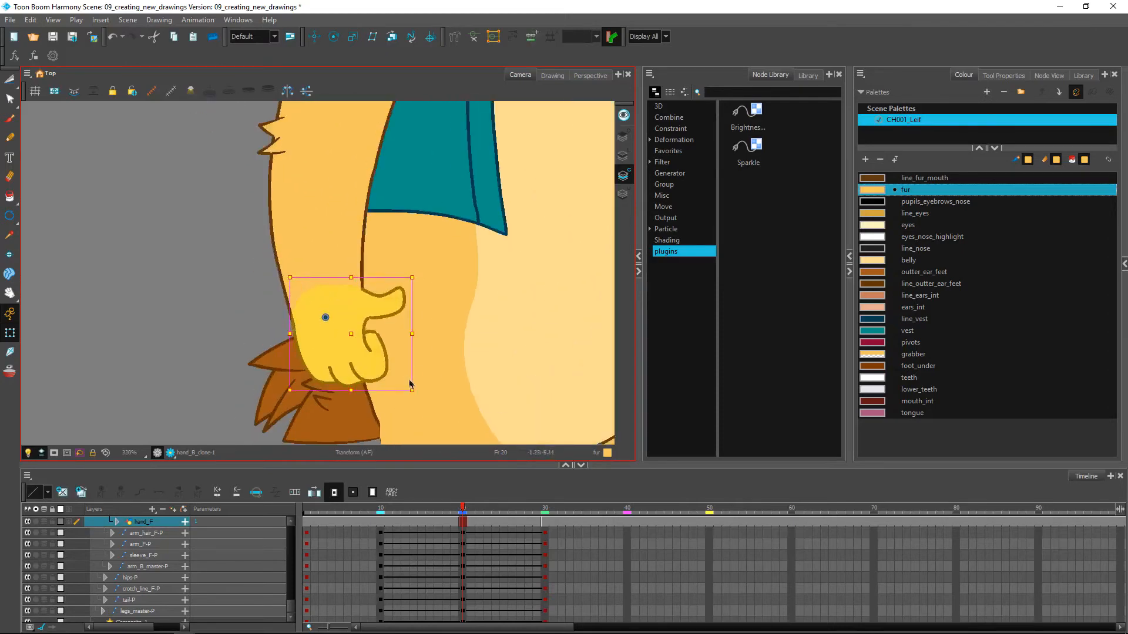
- Rotate the new hand downward along the arm and fine-tune its angle
left_click_drag(410, 385, 437, 331)
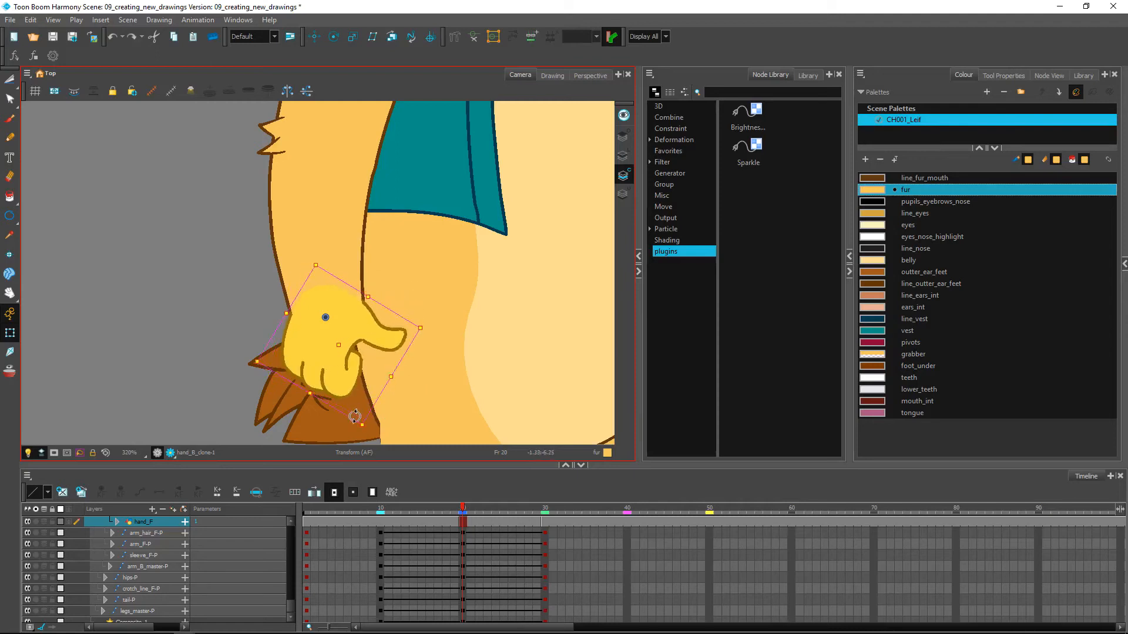
left_click_drag(355, 415, 362, 381)
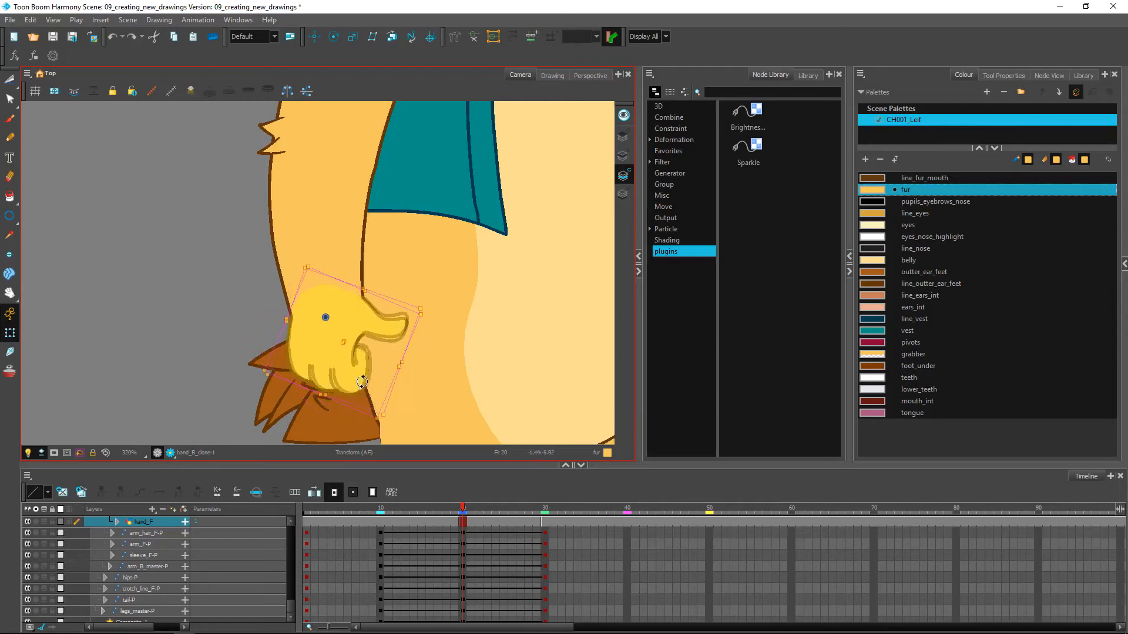